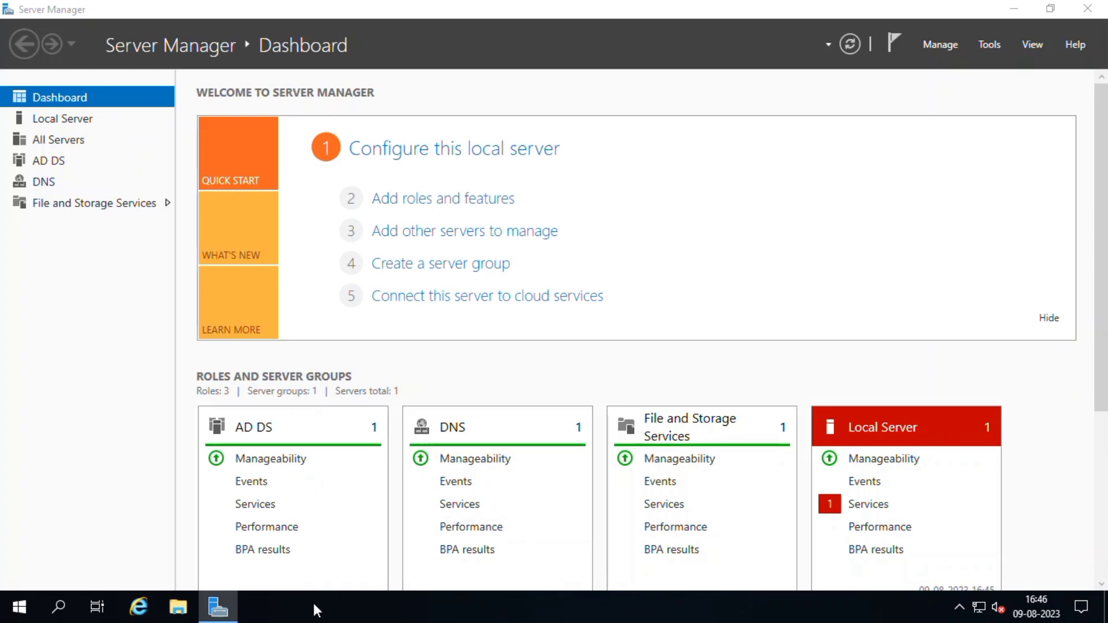
mouse_move(988, 45)
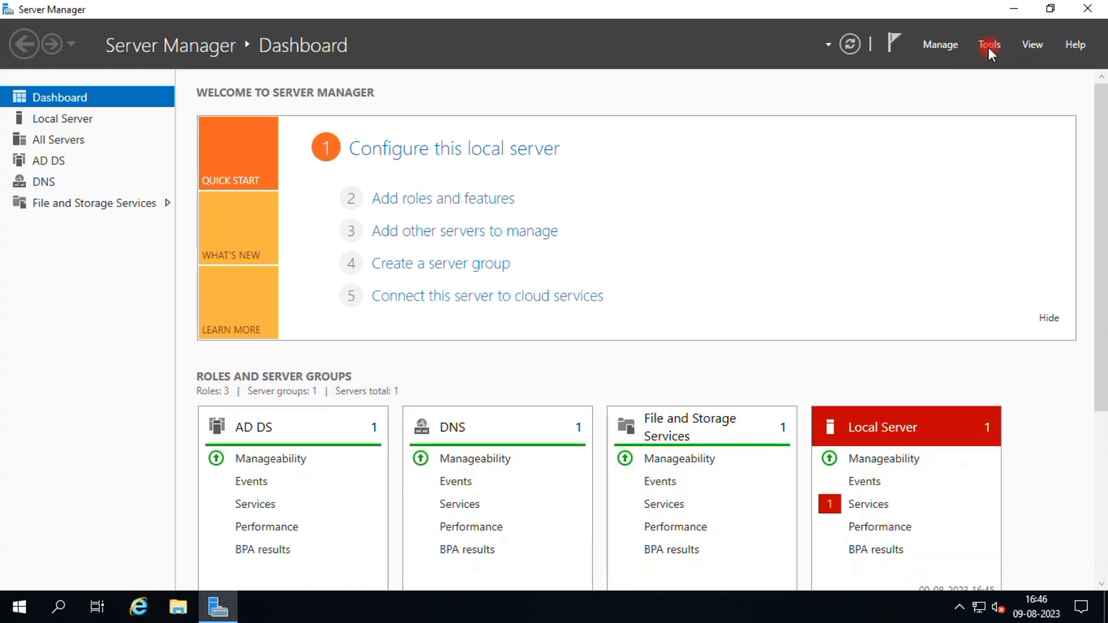
Open the Manage menu on the Server Manager dashboard
click(940, 44)
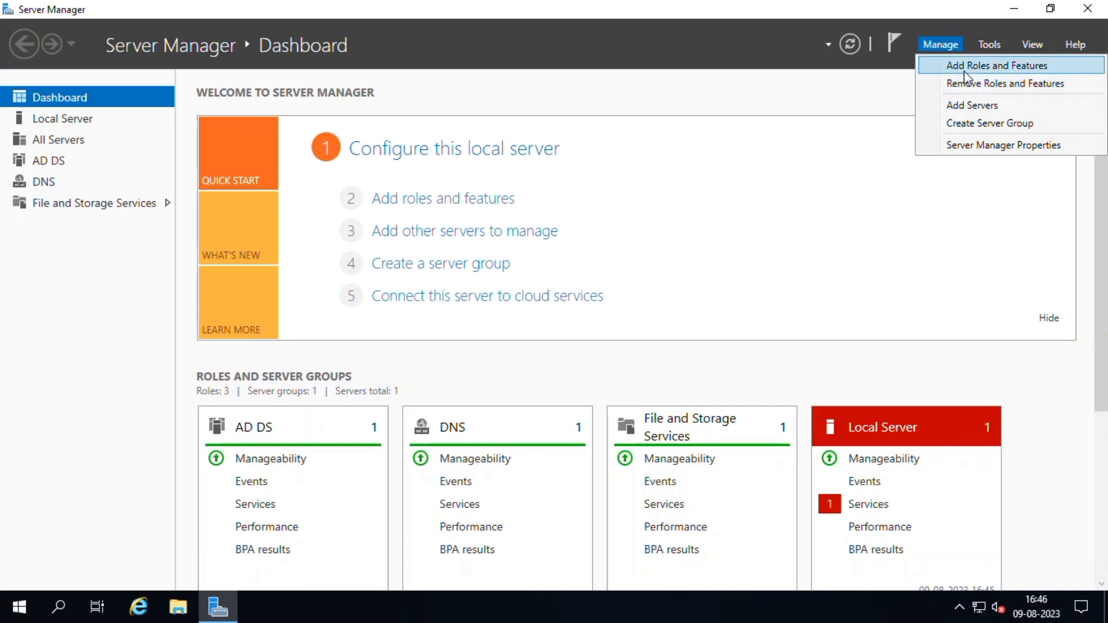
Request Hyper-V with management tools on Server2019.CYBER.COM, triggering the BIOS virtualization error
click(994, 65)
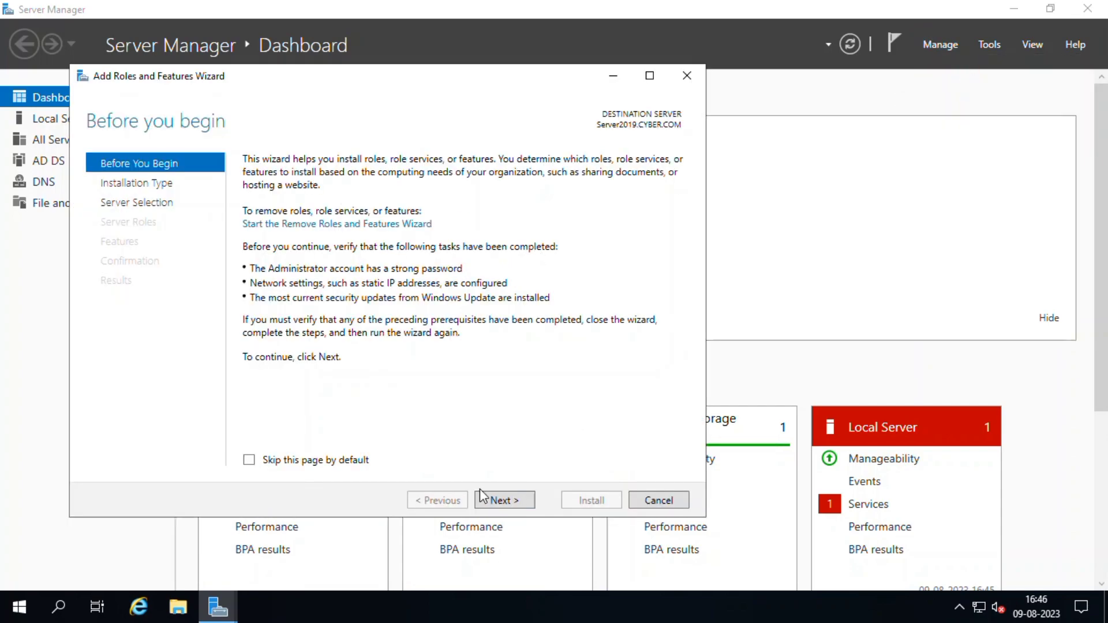
click(503, 501)
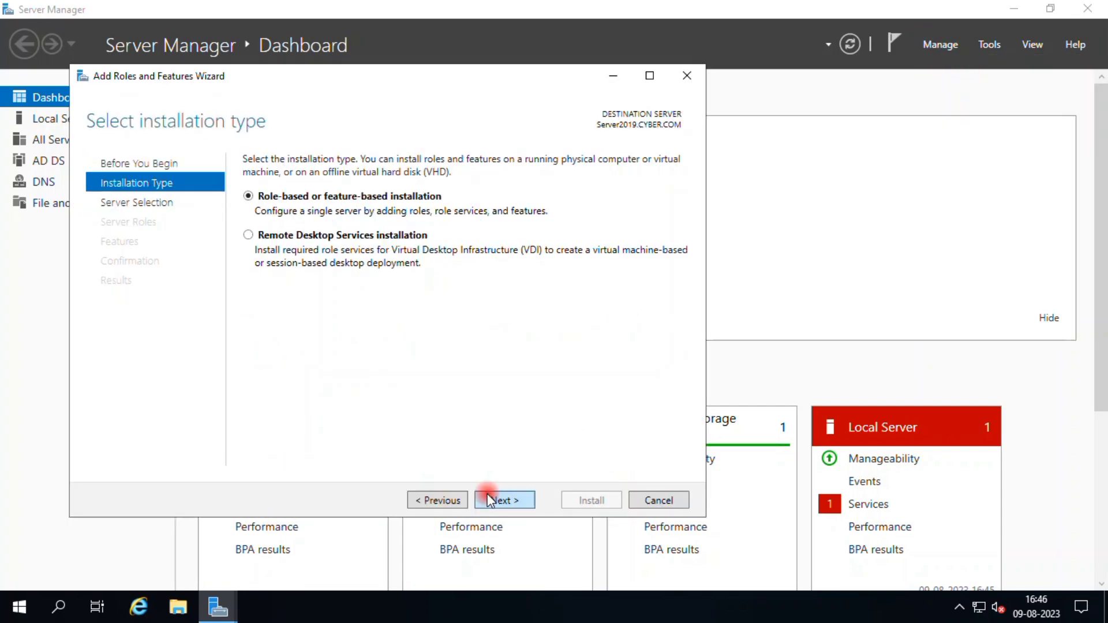
click(503, 500)
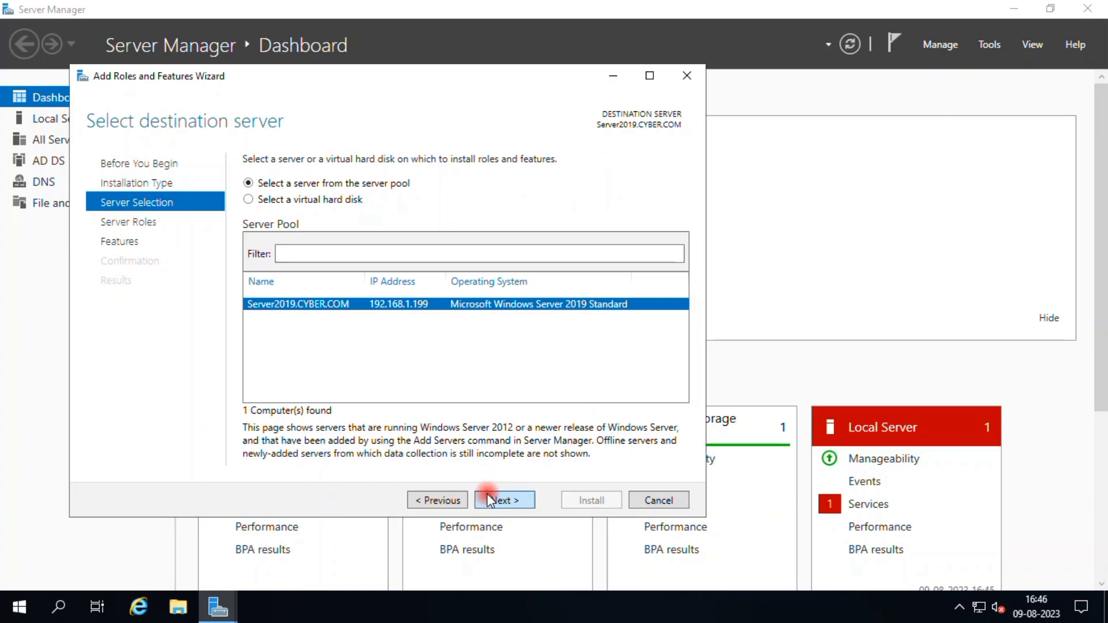
click(503, 500)
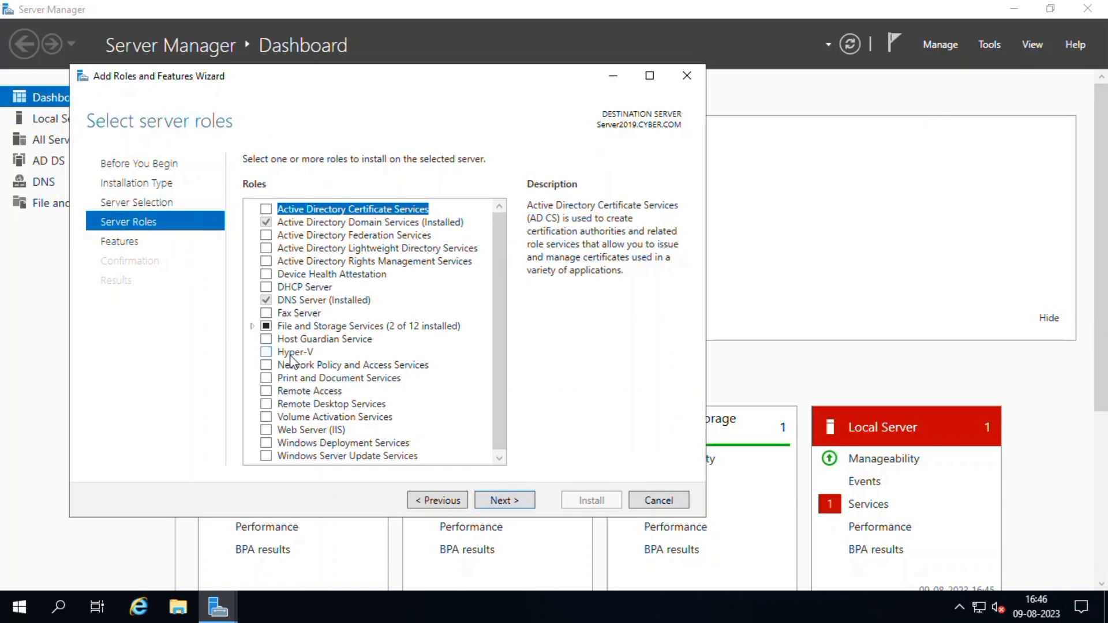
click(266, 352)
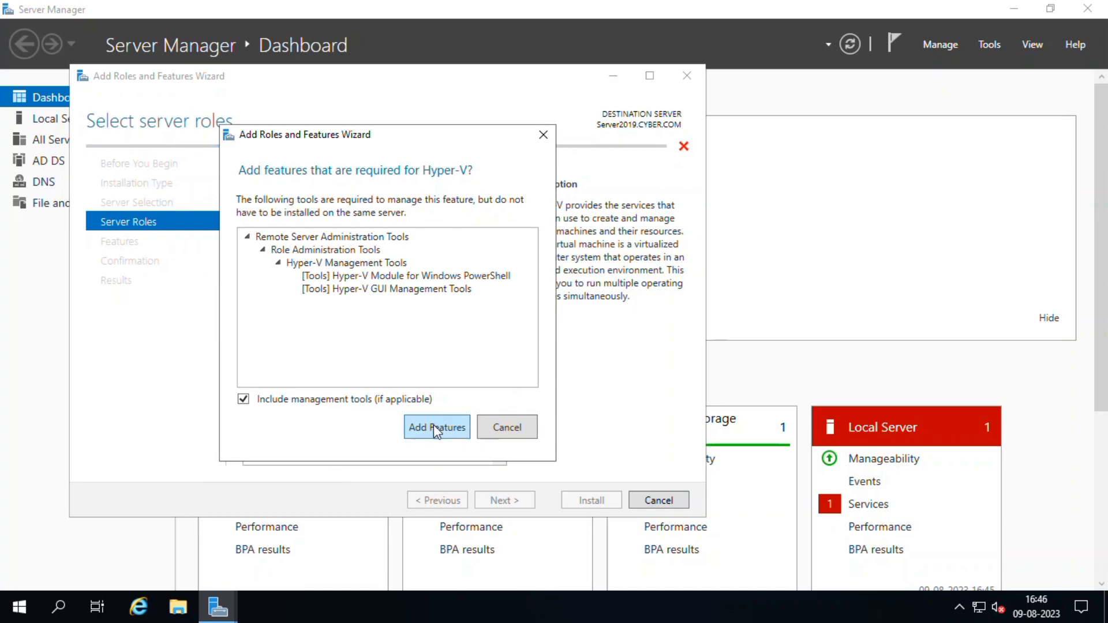
click(436, 427)
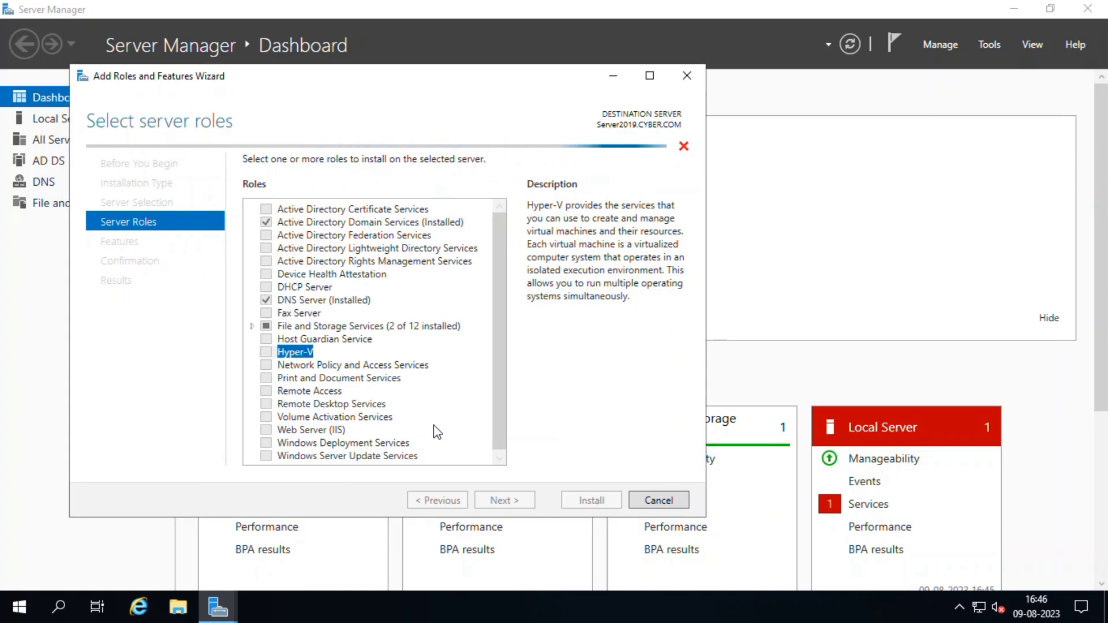
click(267, 351)
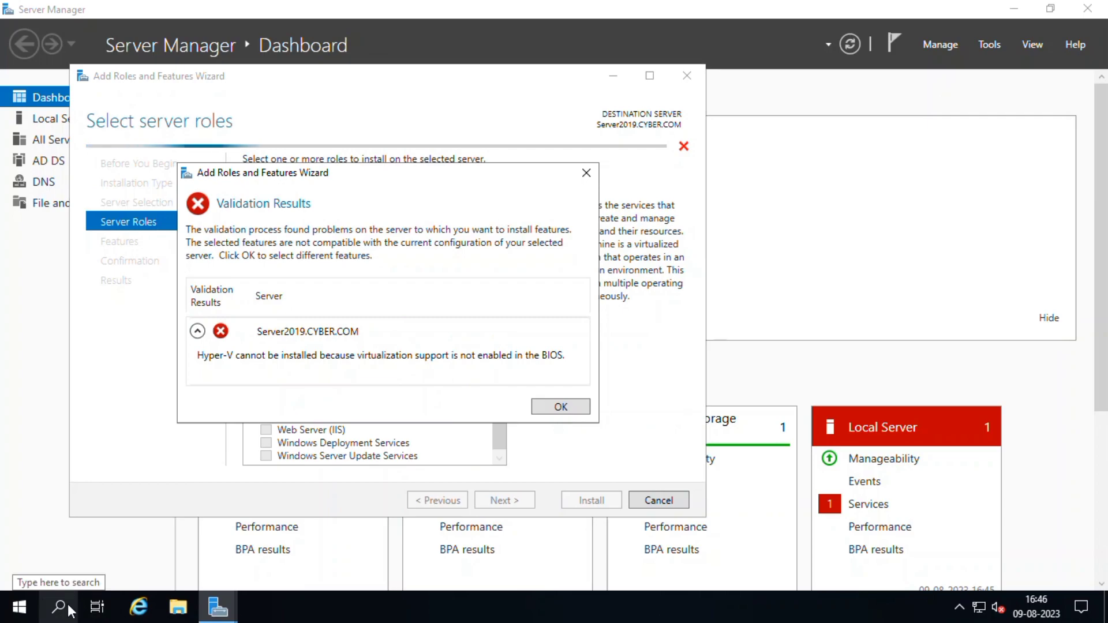
Launch Snipping Tool from search and start a new snip of the wizard
click(60, 606)
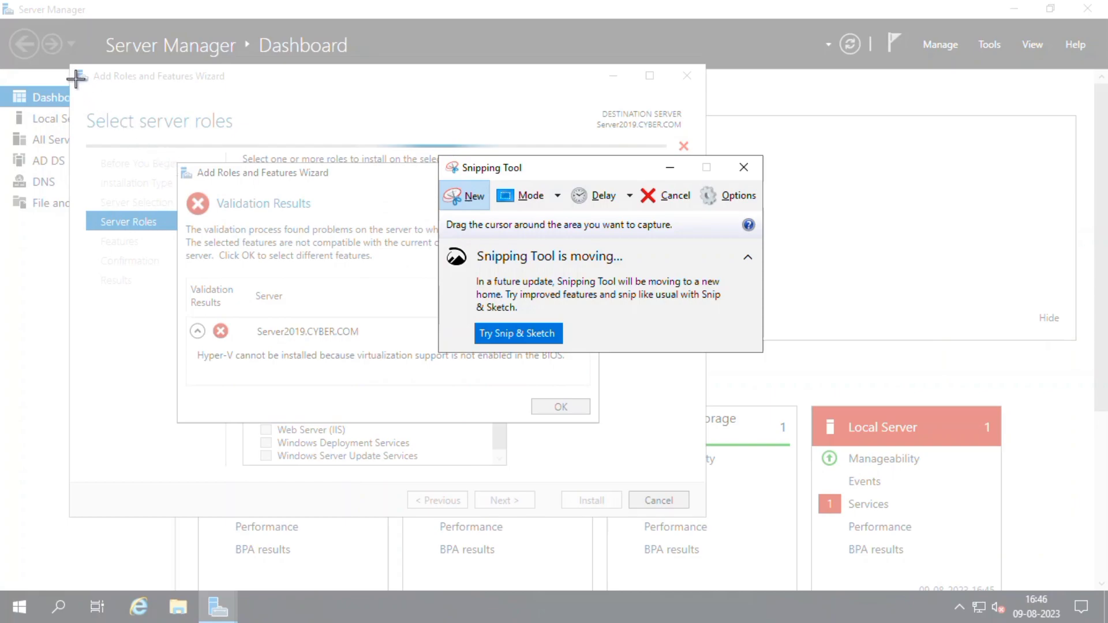
mouse_move(70, 65)
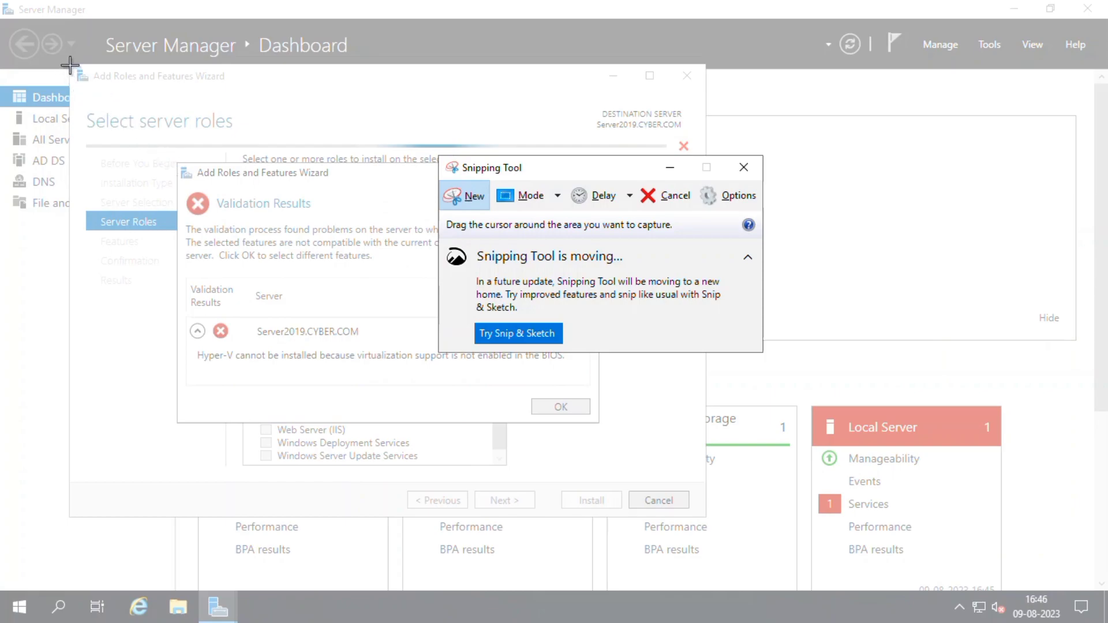
click(742, 167)
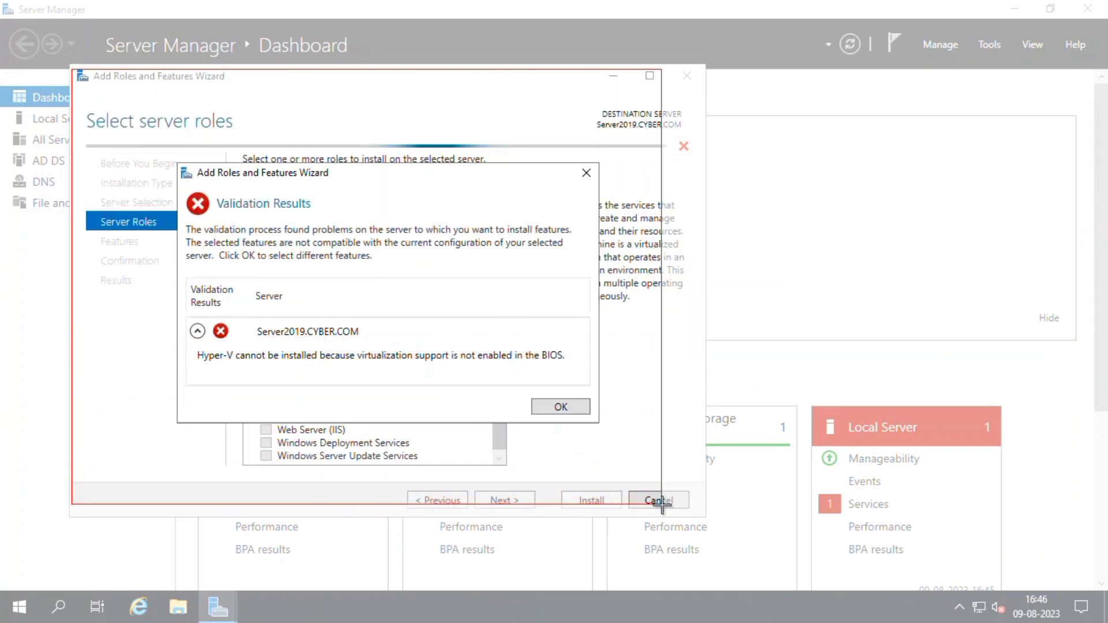
mouse_move(699, 524)
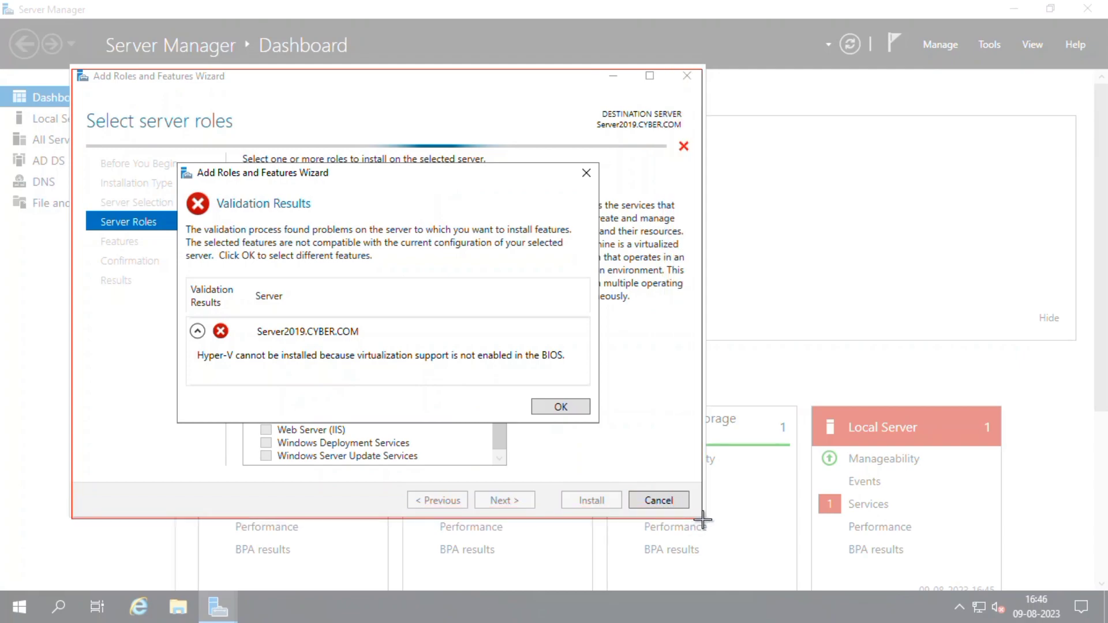
Finish the snip of the Hyper-V error and start another capture
click(258, 606)
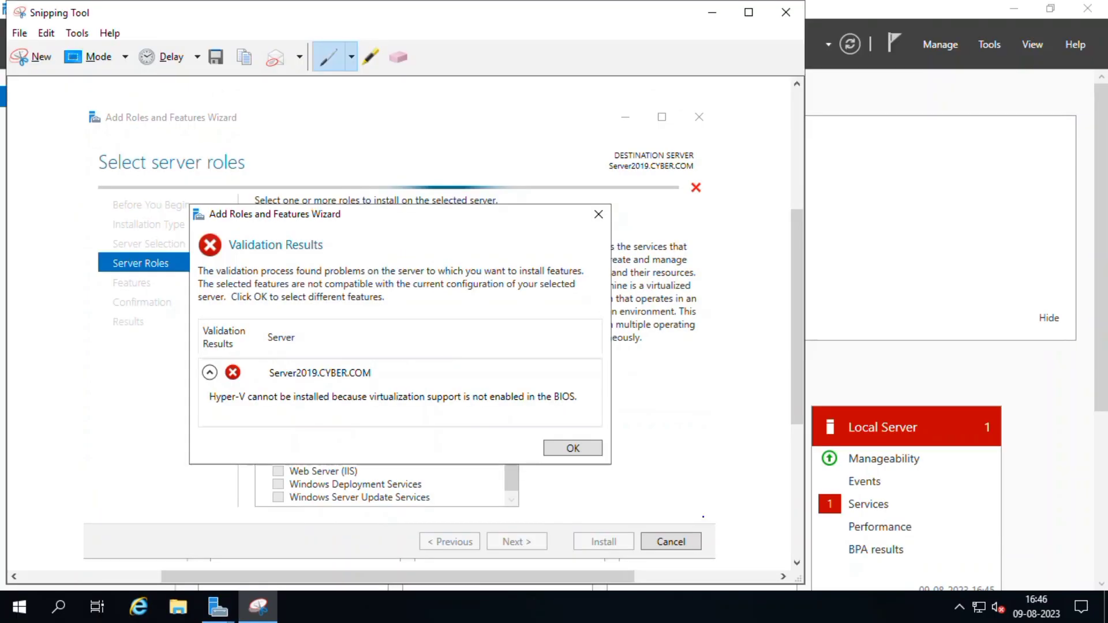
click(19, 33)
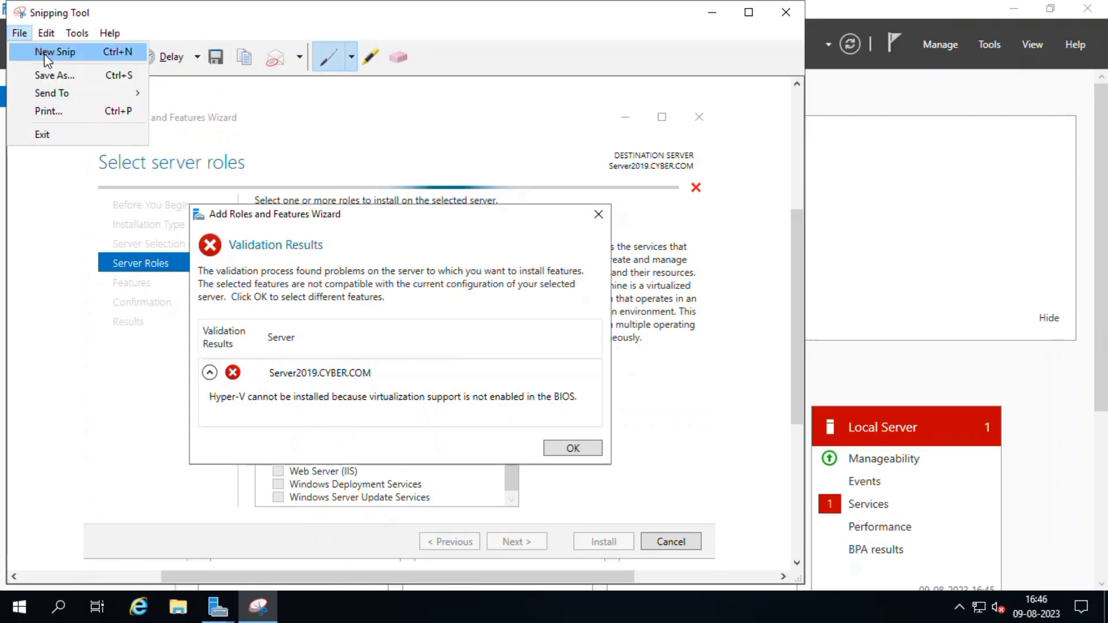
click(19, 33)
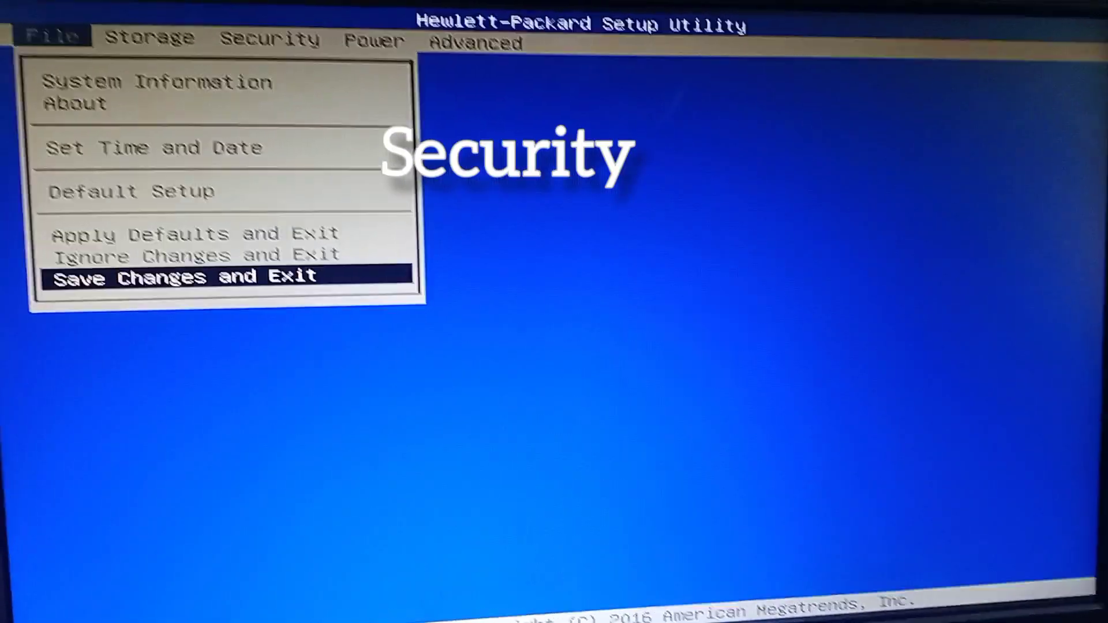
Move through Storage to the Security menu and browse its options in HP Setup
click(166, 37)
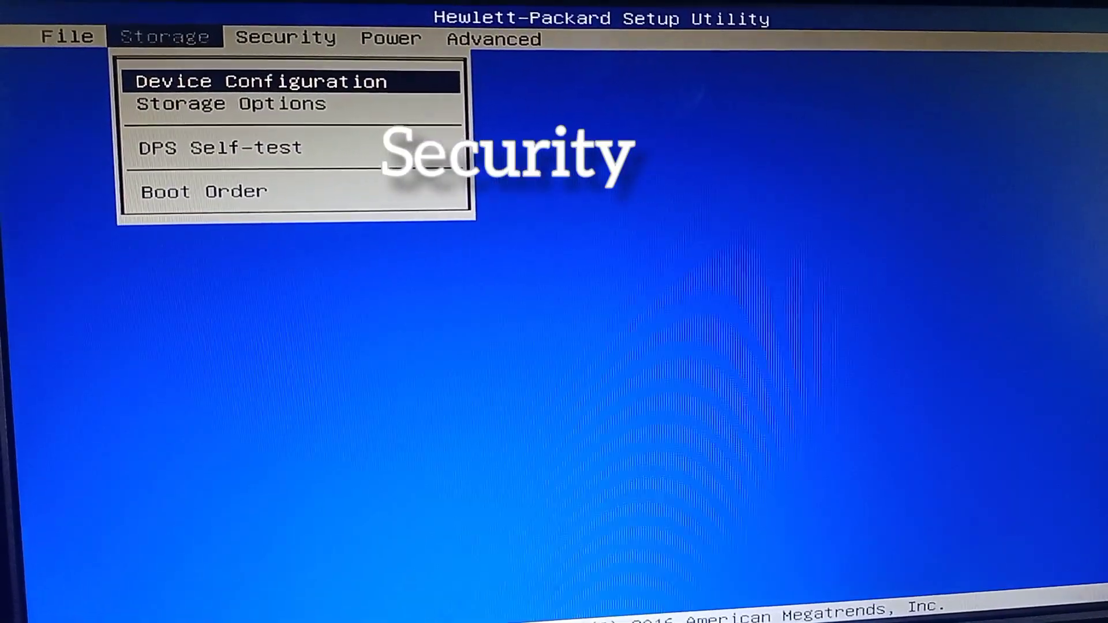
click(286, 38)
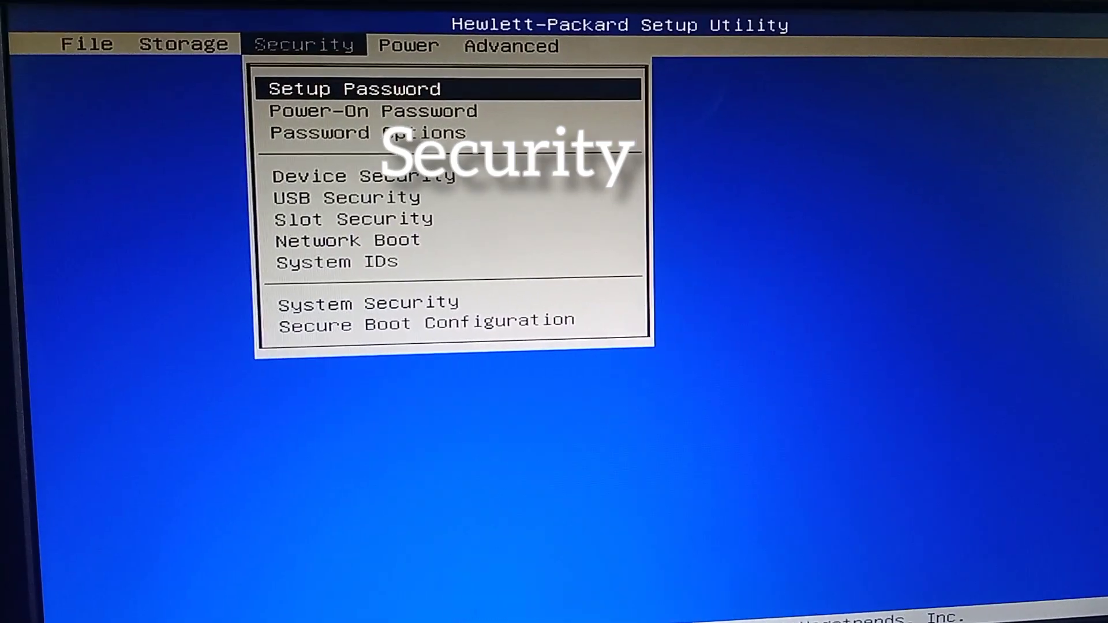
key(Down)
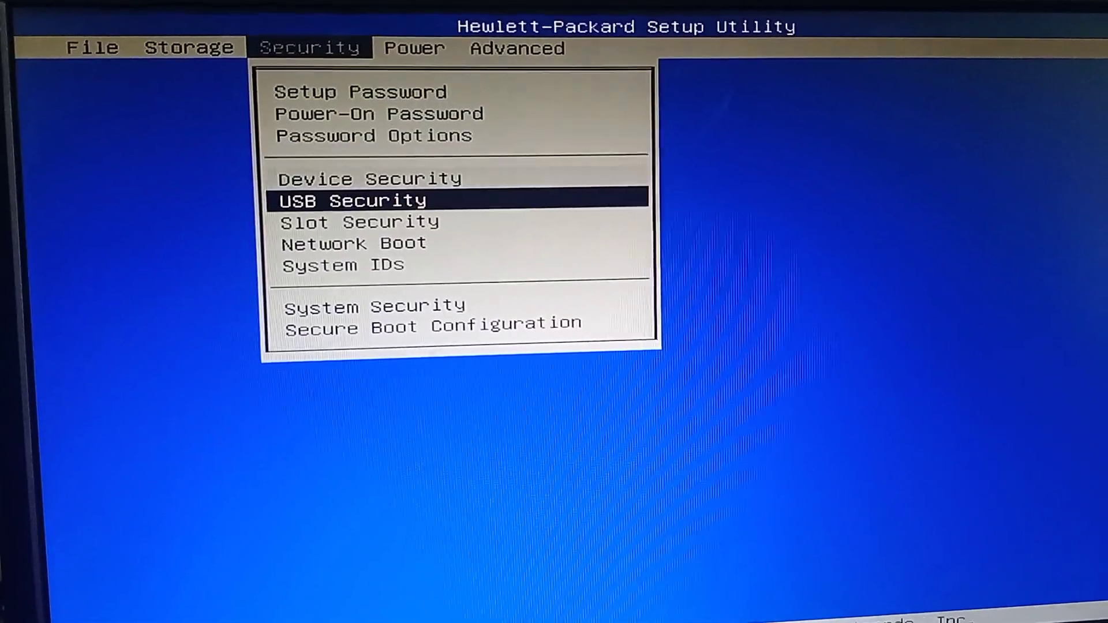
key(down)
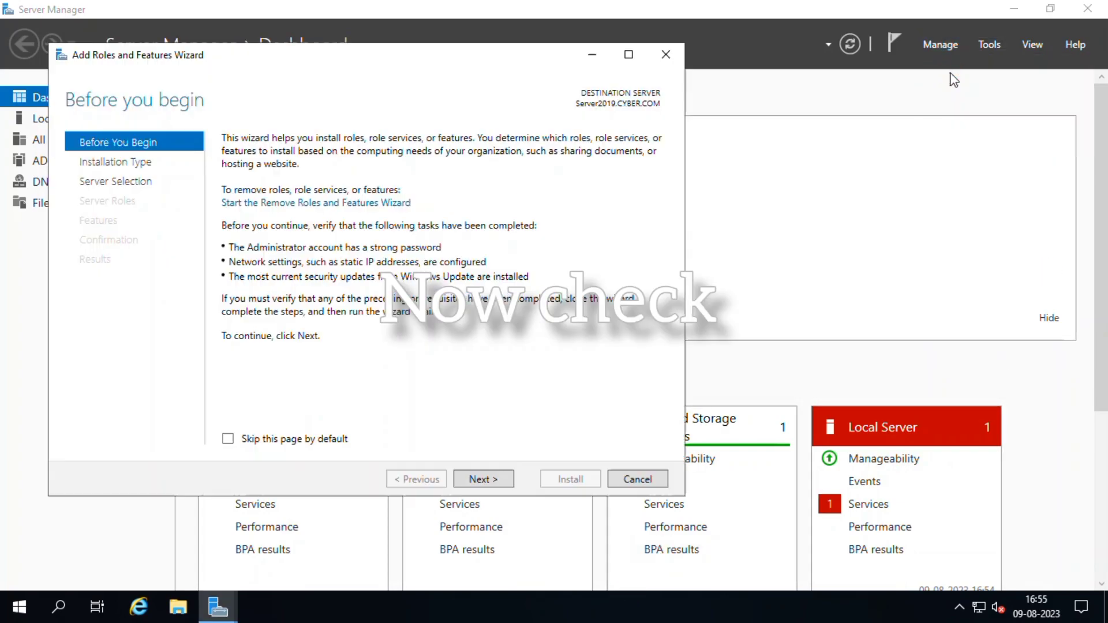
Choose role-based installation, add Hyper-V with its management tools, and advance to Features
click(483, 479)
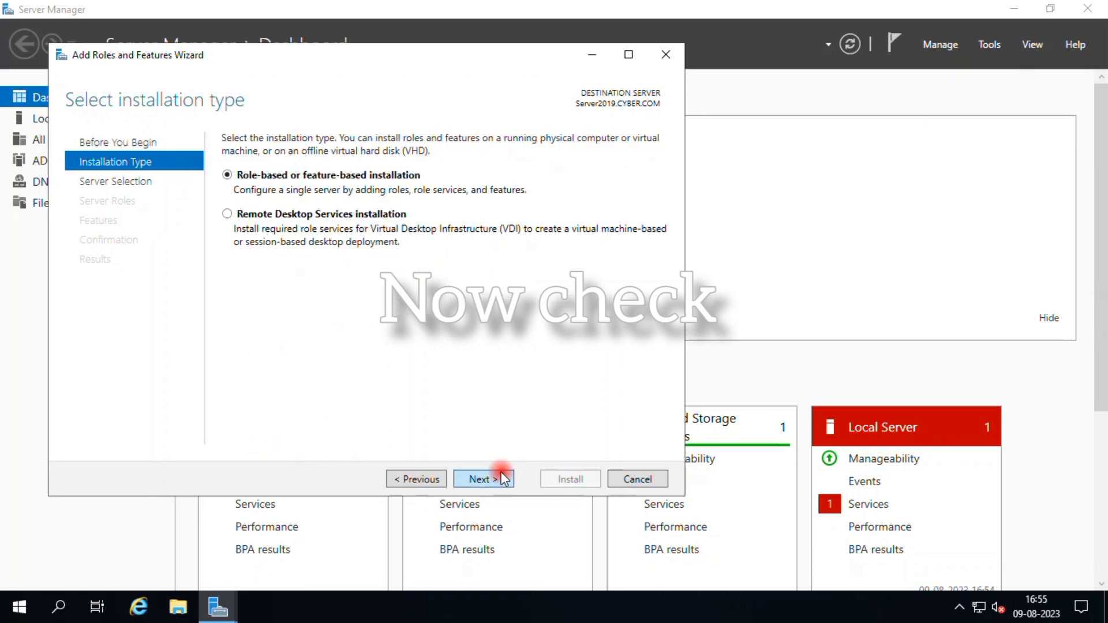
click(483, 479)
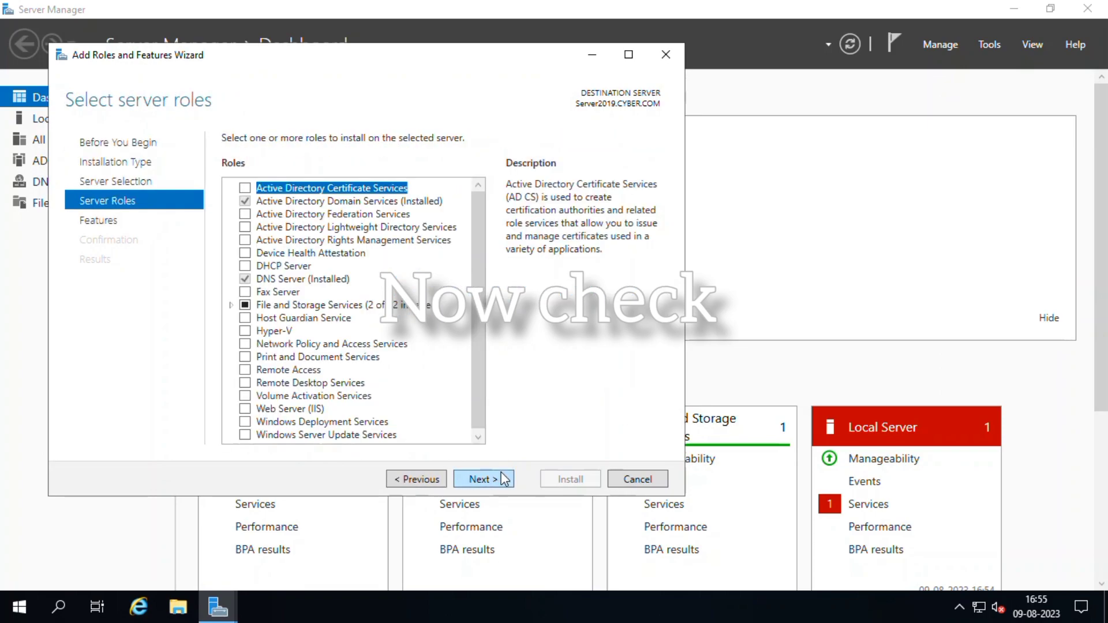
click(246, 331)
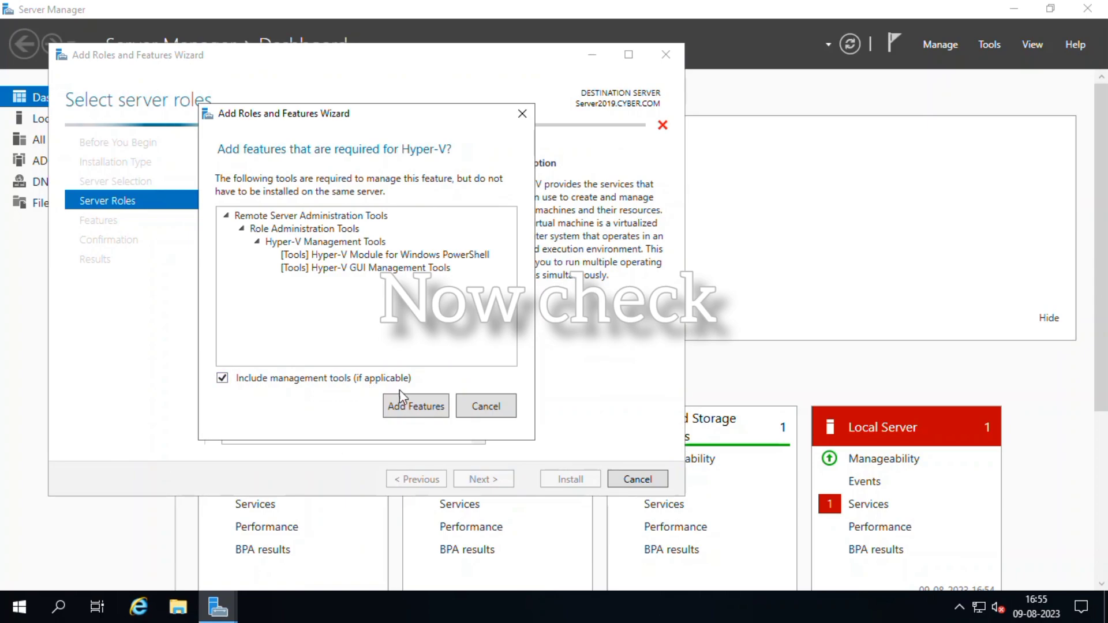
click(416, 406)
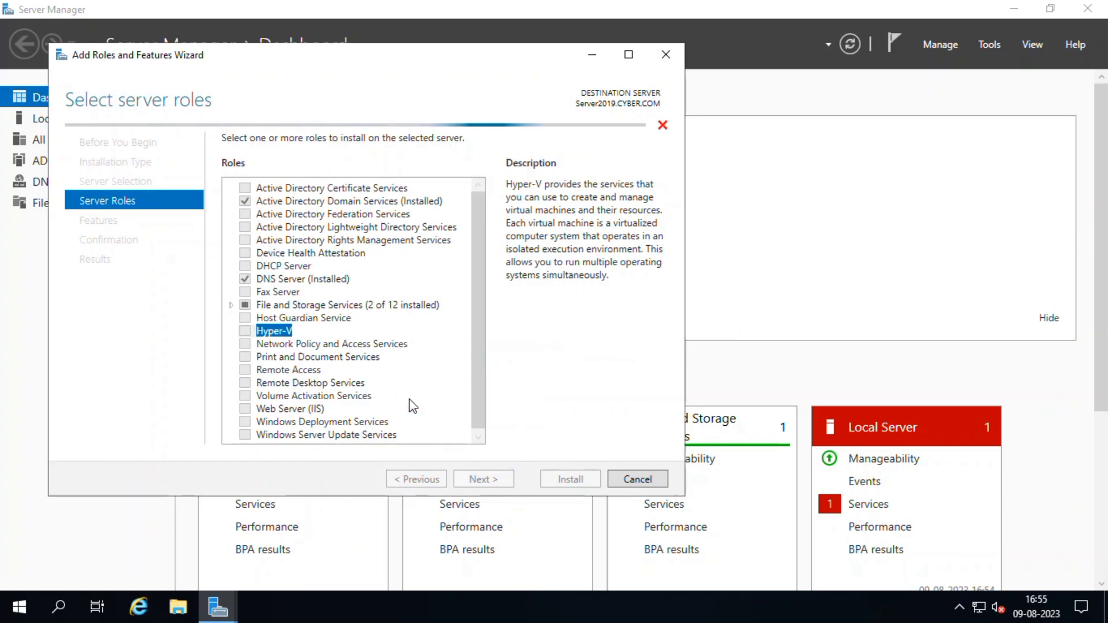
click(246, 331)
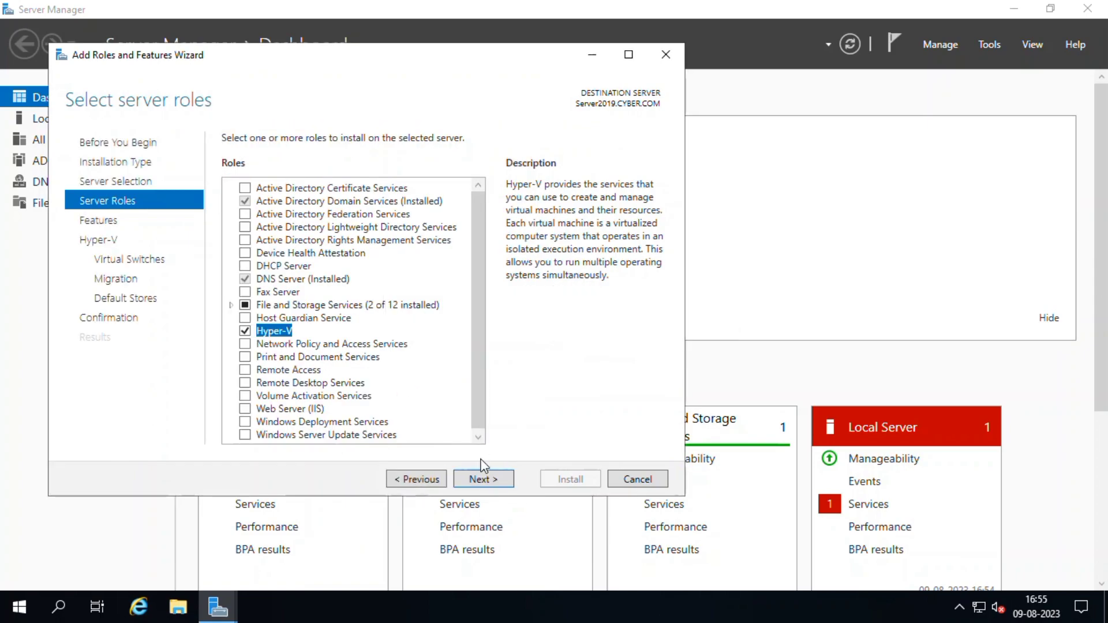
click(484, 479)
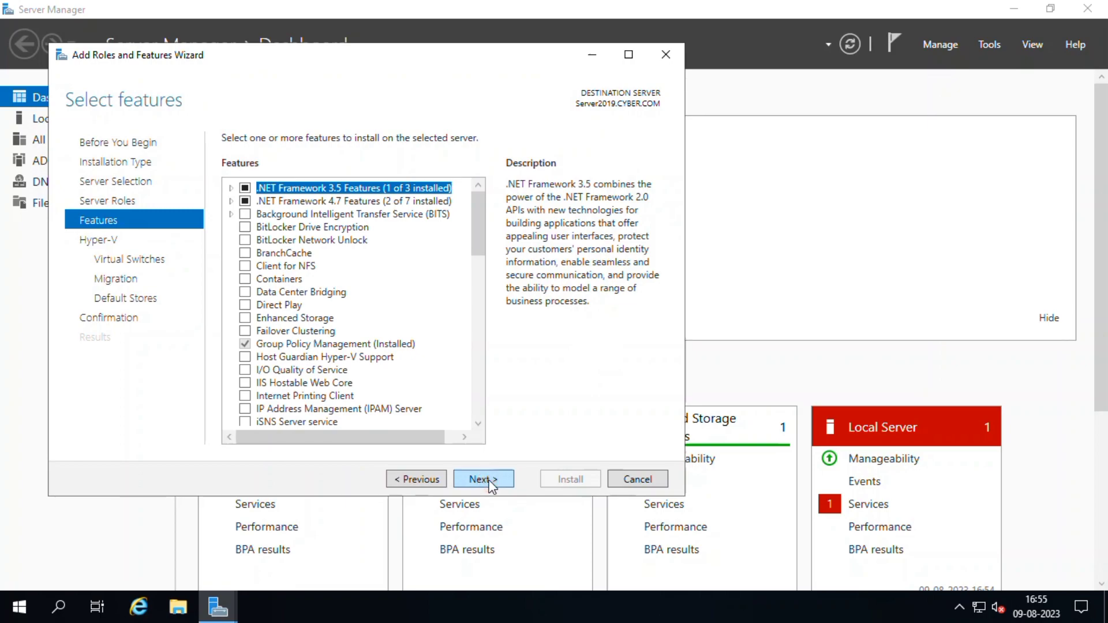
Keep default features, no virtual switch, migration disabled, and default storage locations
click(483, 479)
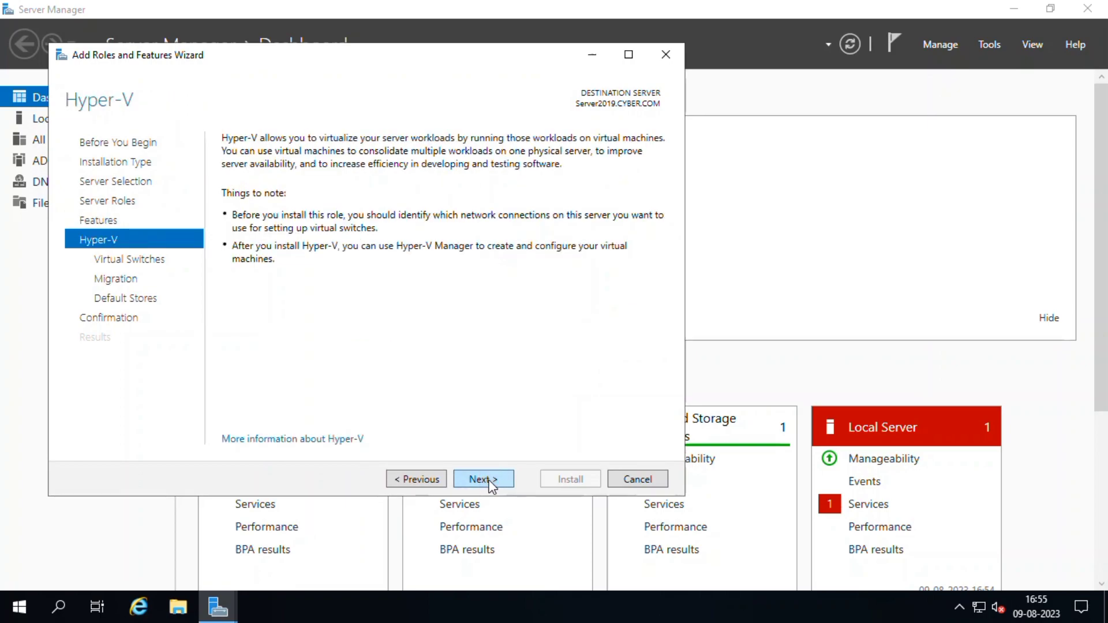
click(482, 479)
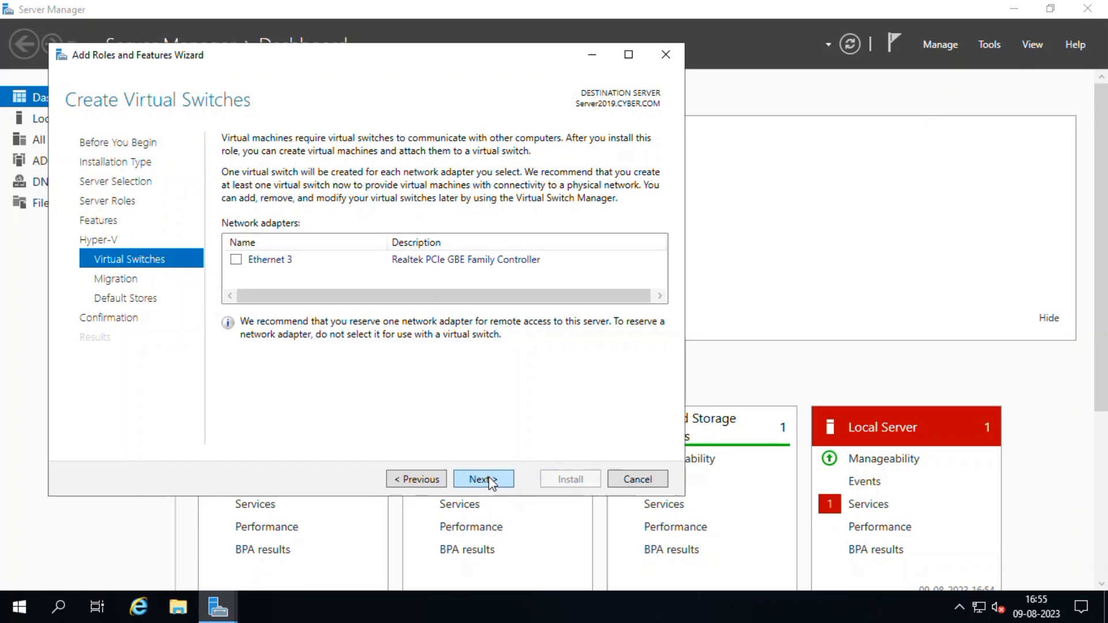
click(483, 478)
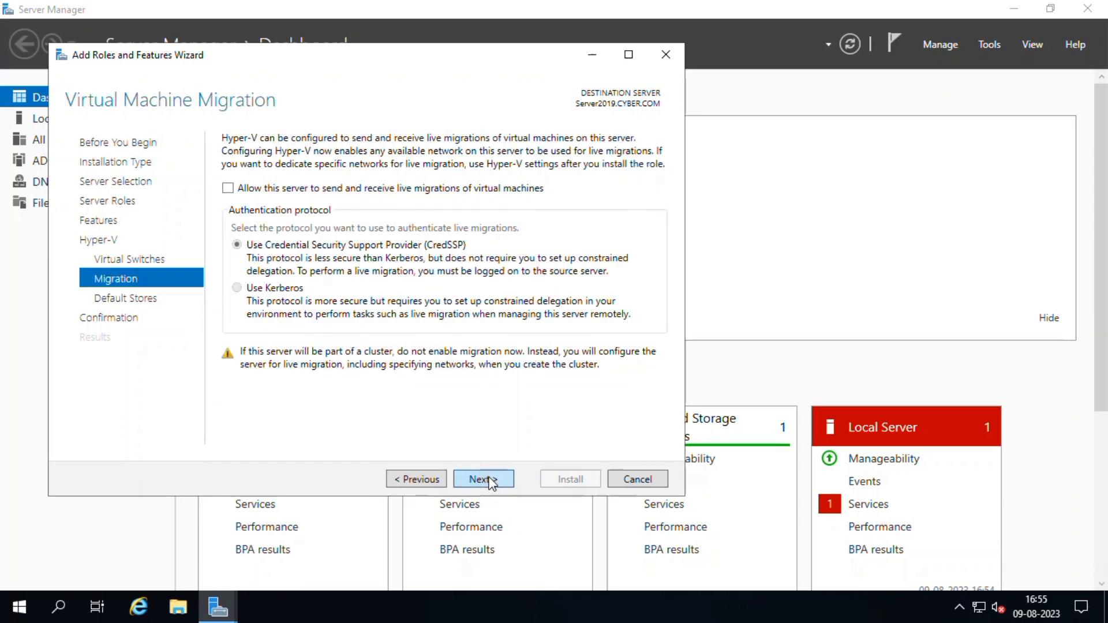
click(484, 479)
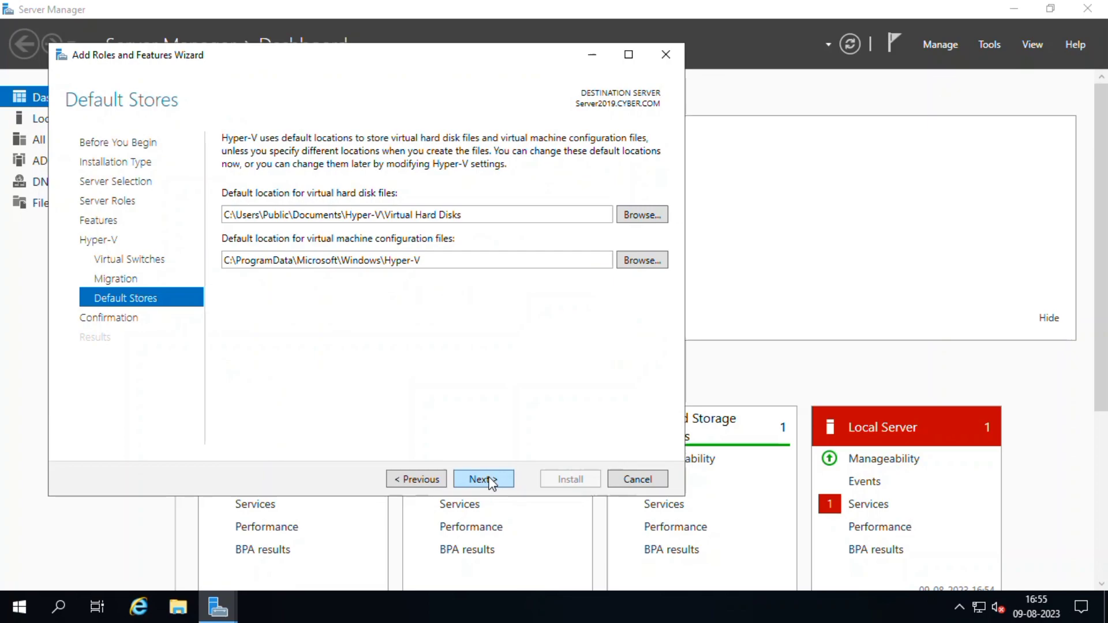
click(484, 479)
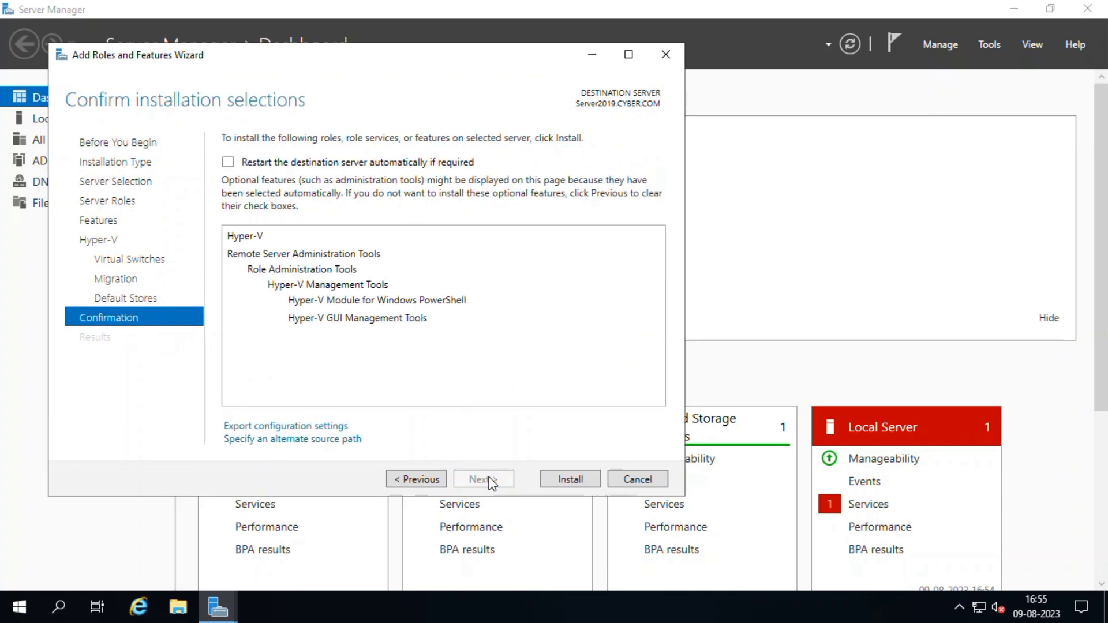
mouse_move(577, 473)
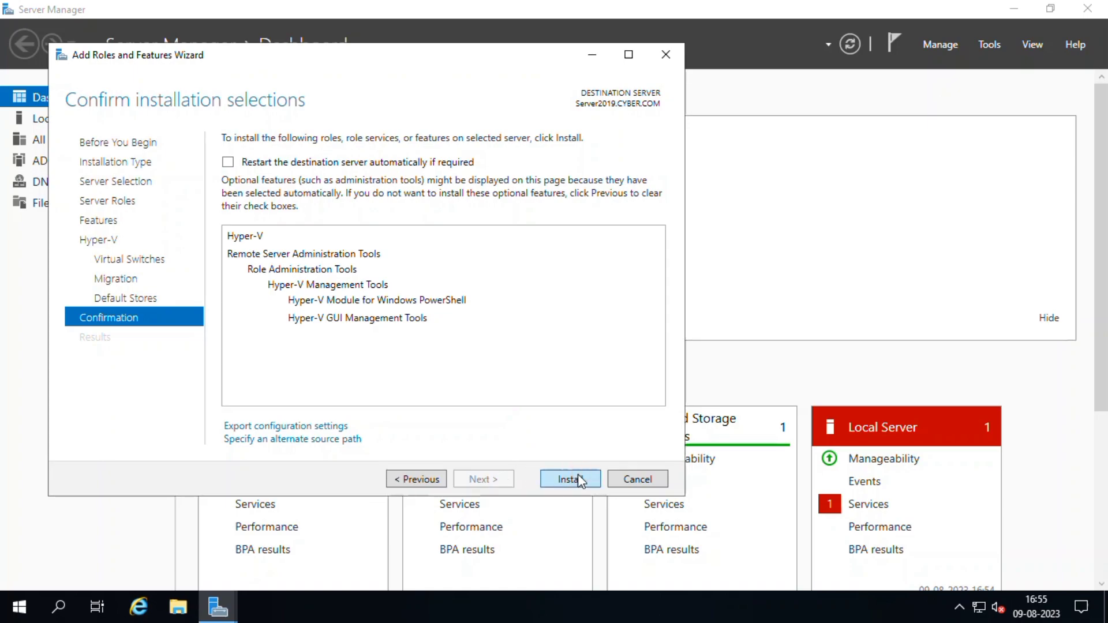
Enable automatic restart if required and begin the Hyper-V installation
click(228, 161)
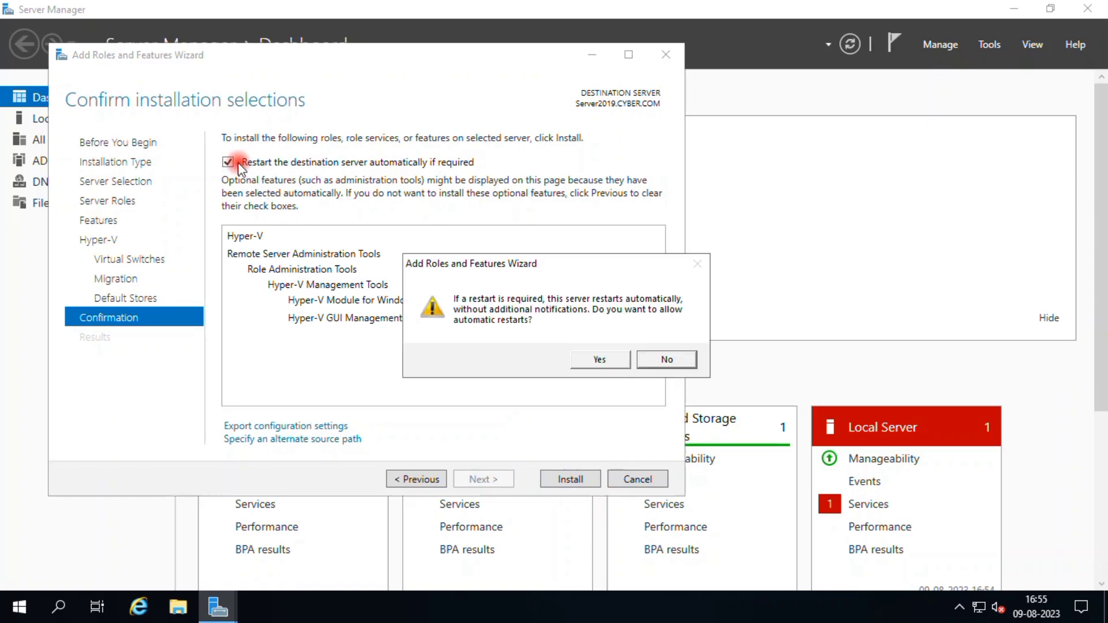
click(598, 359)
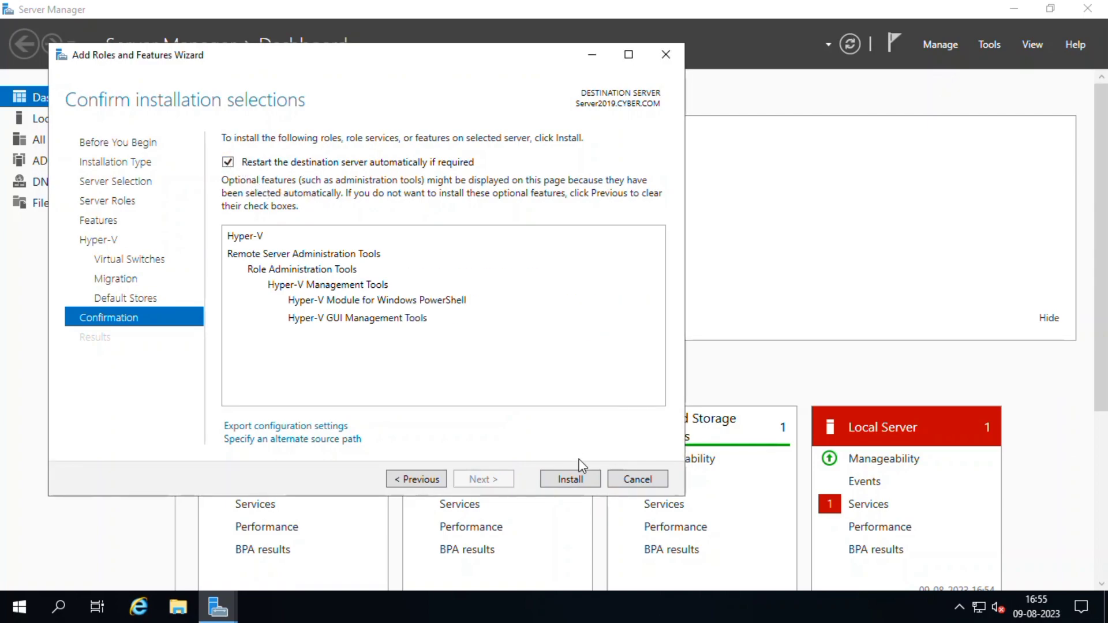
click(570, 479)
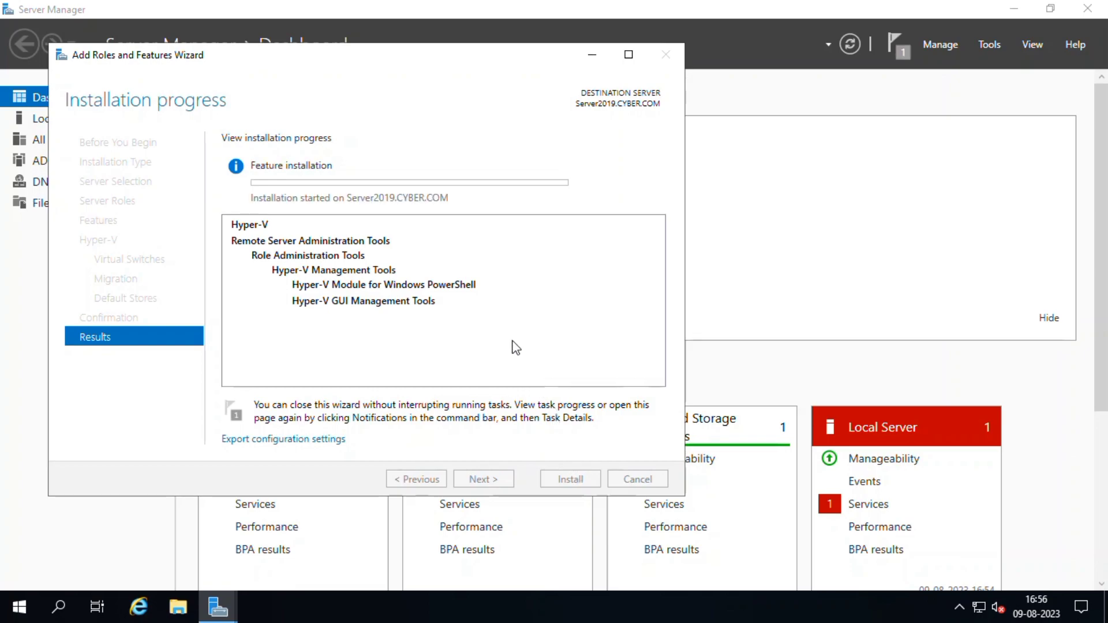
mouse_move(505, 345)
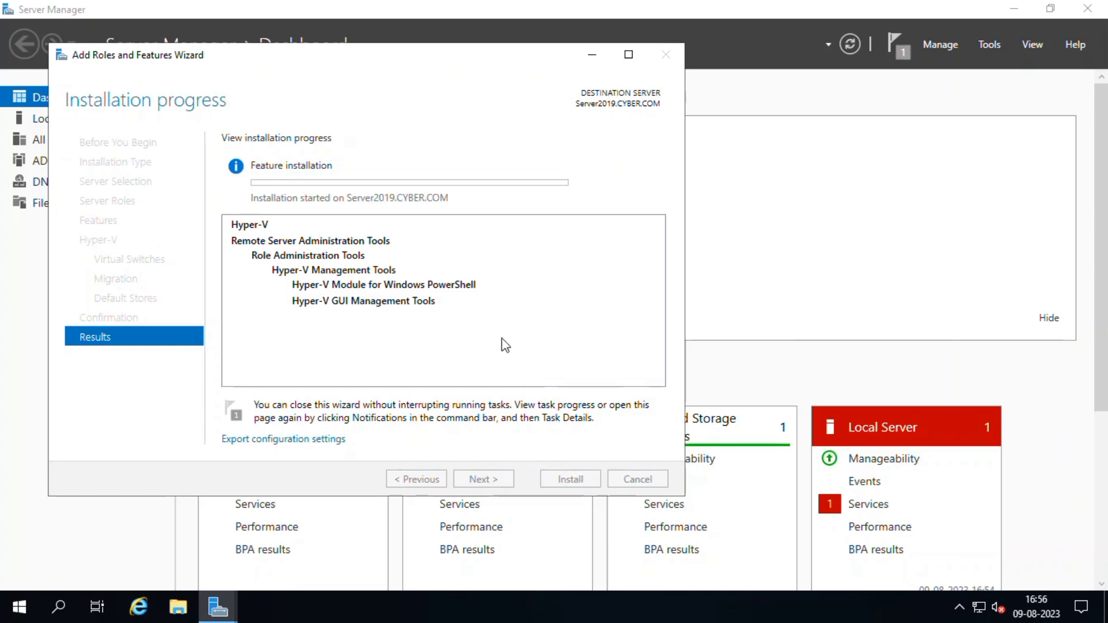
mouse_move(515, 354)
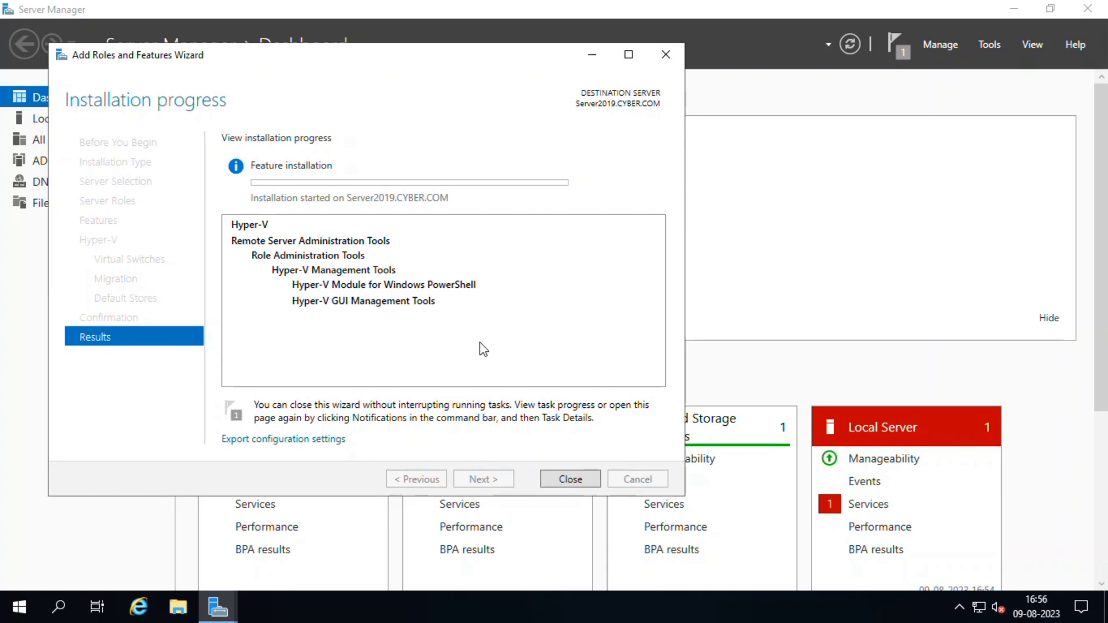
mouse_move(493, 346)
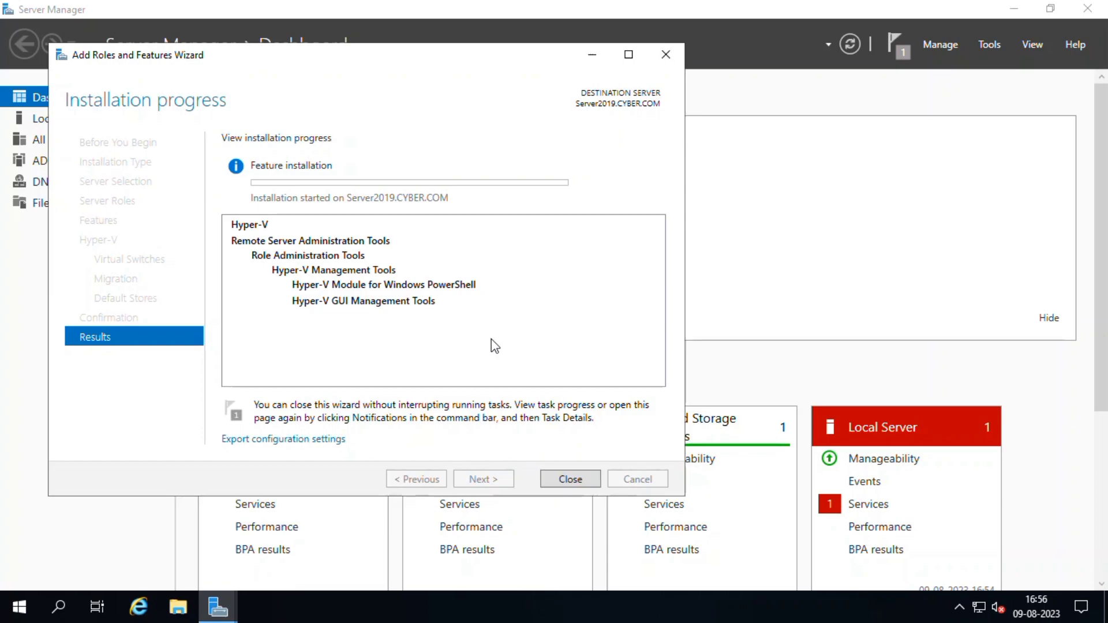